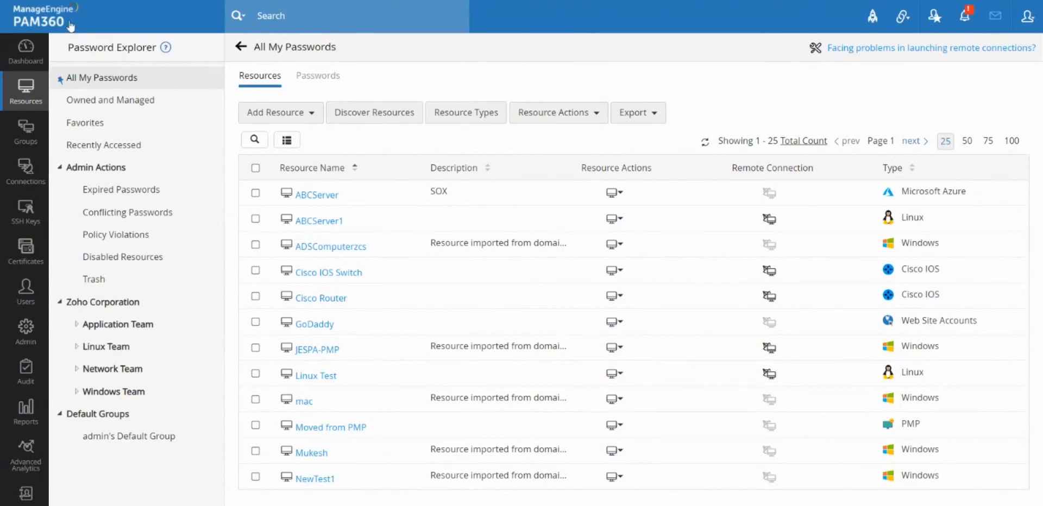
mouse_move(25, 132)
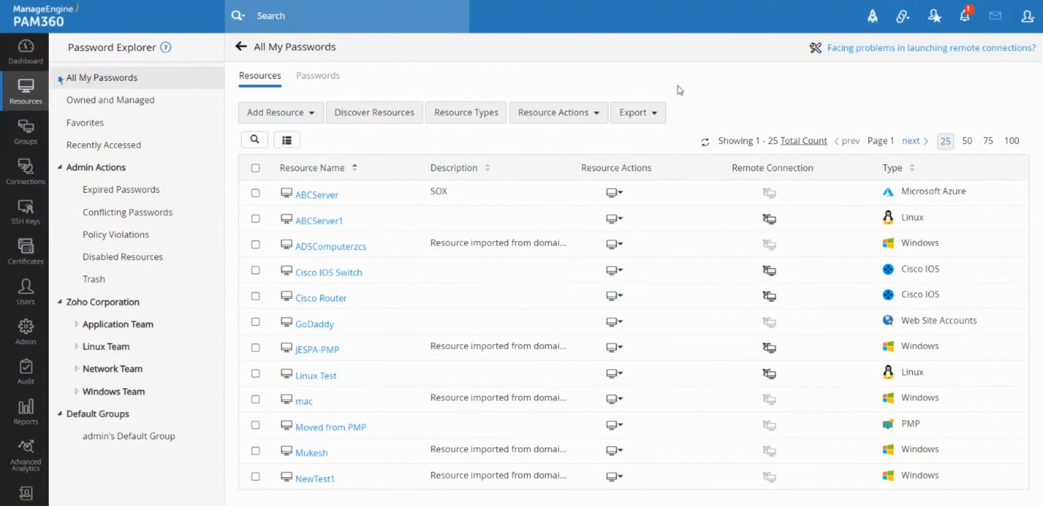
mouse_move(766, 137)
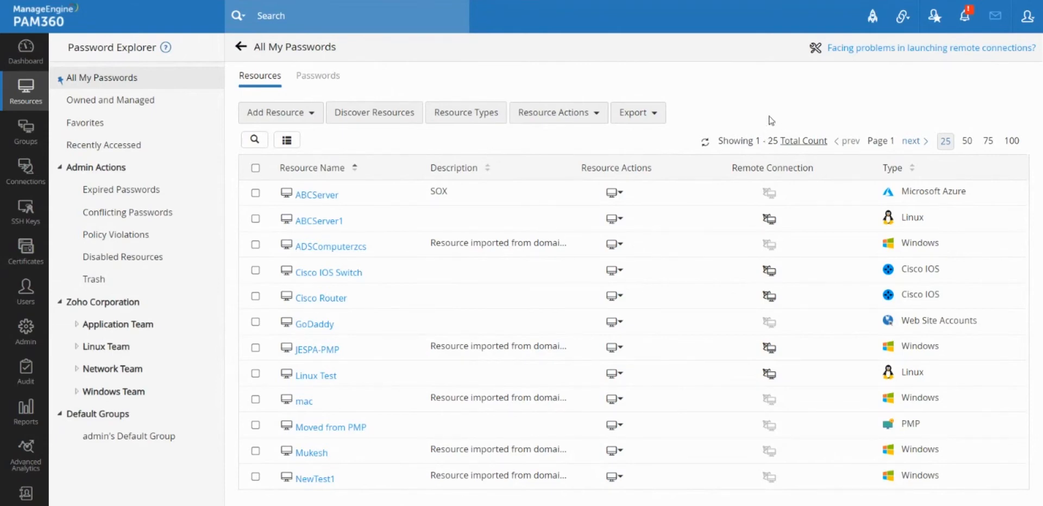
mouse_move(771, 111)
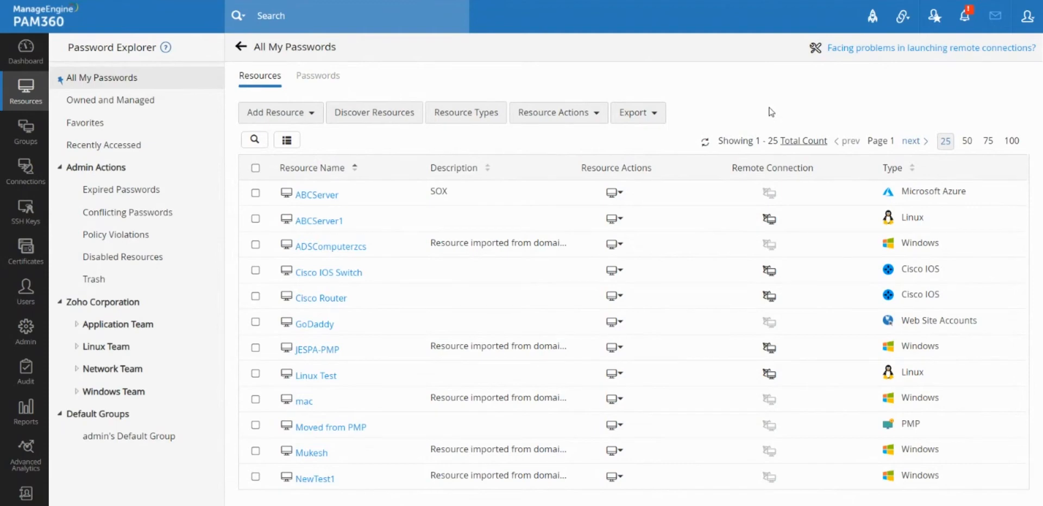
mouse_move(725, 89)
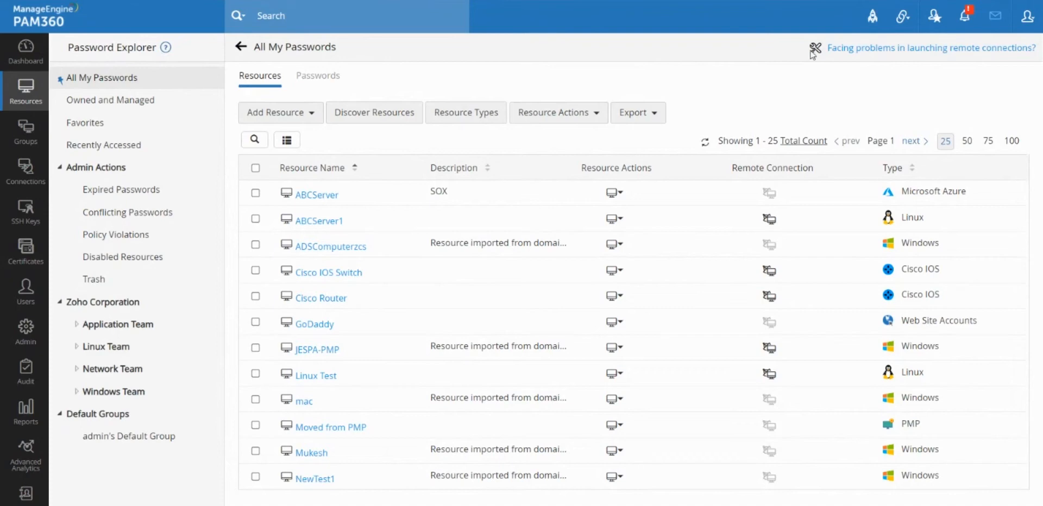
Step: Unlock the Personal locker with the passphrase so the empty Web Accounts list appears
scroll("down", 3)
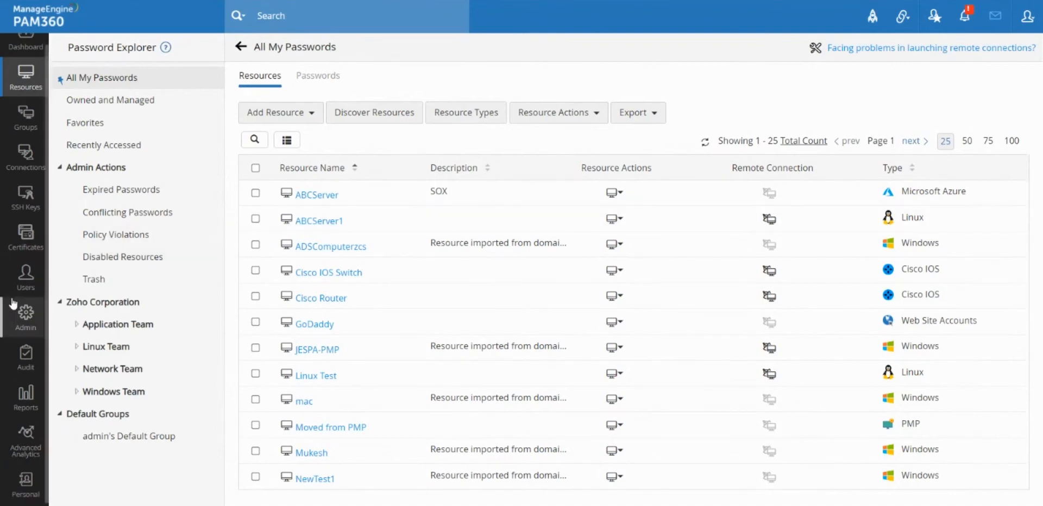
mouse_move(25, 482)
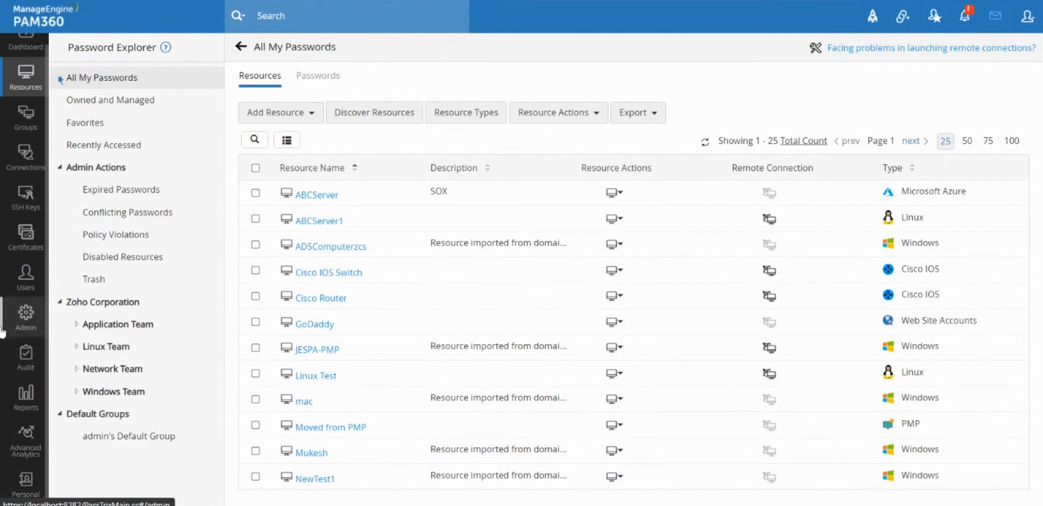
left_click(25, 482)
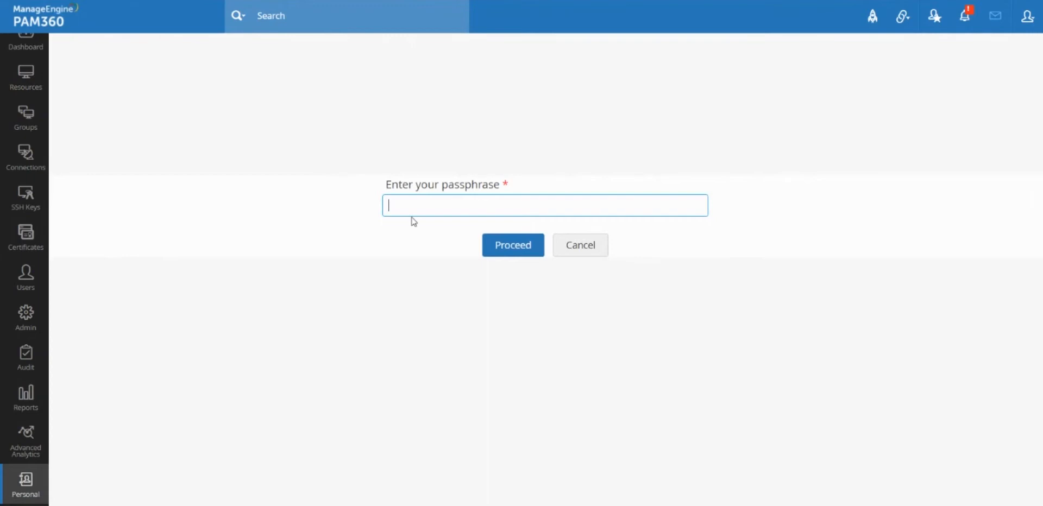
mouse_move(410, 203)
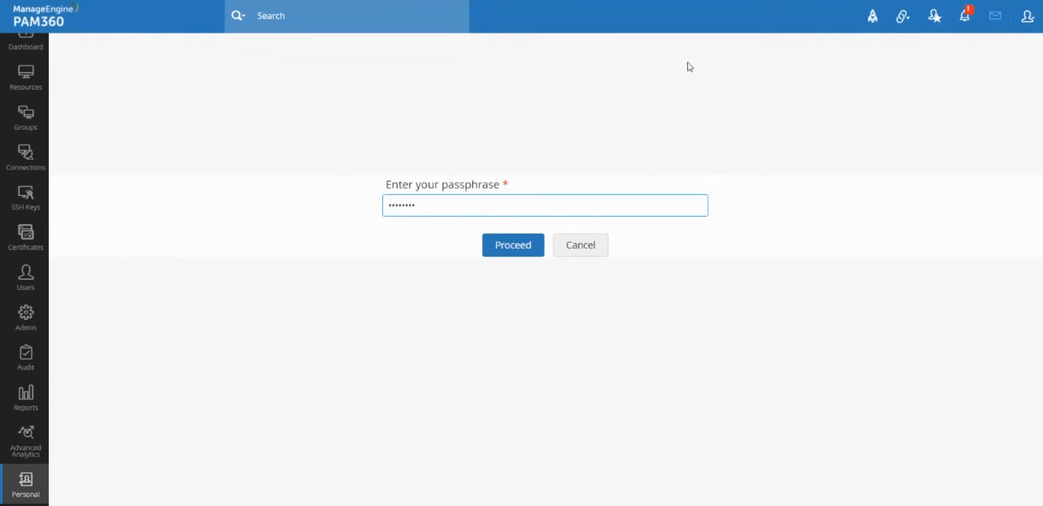
left_click(513, 245)
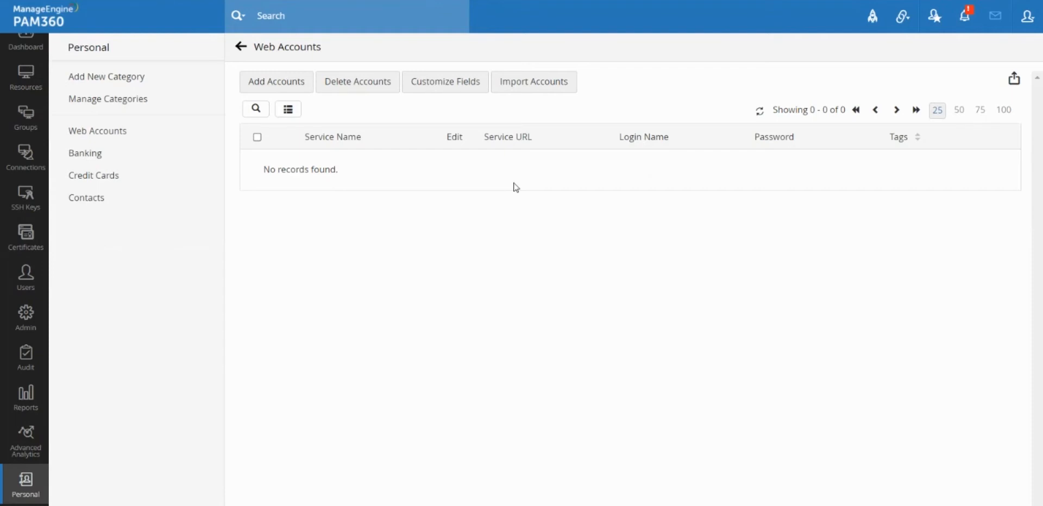
mouse_move(314, 397)
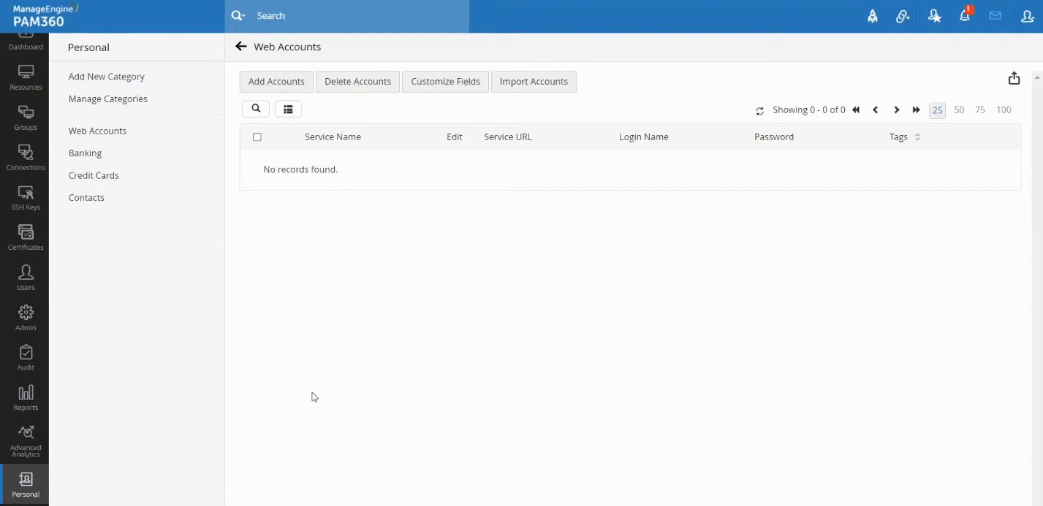
mouse_move(42, 477)
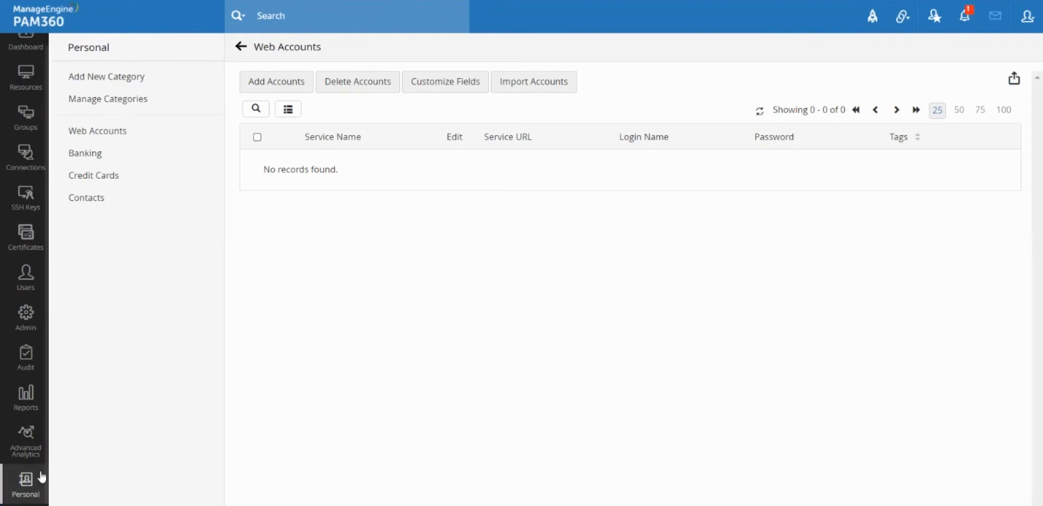
mouse_move(198, 420)
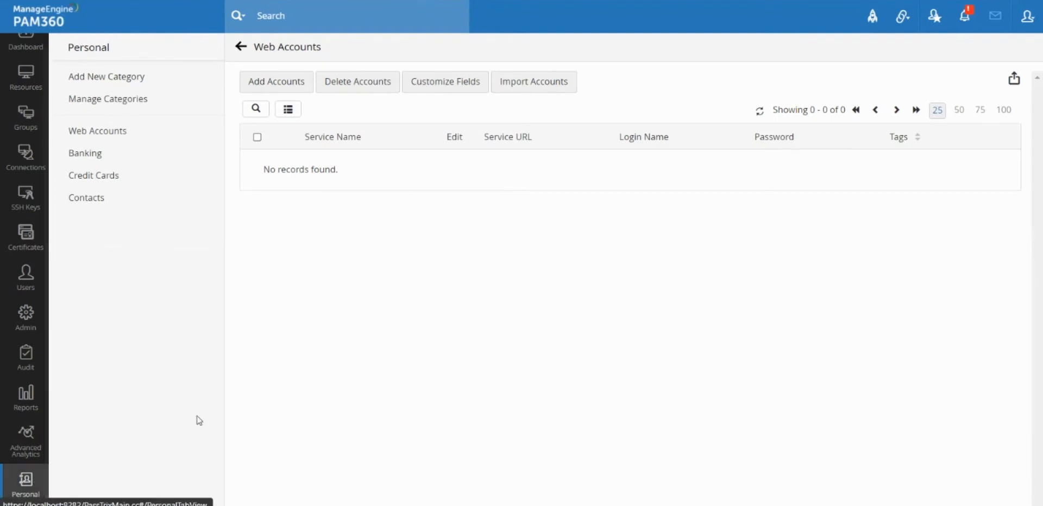
Step: Show the empty Contacts category with its name, birth date, email and phone fields
double_click(332, 169)
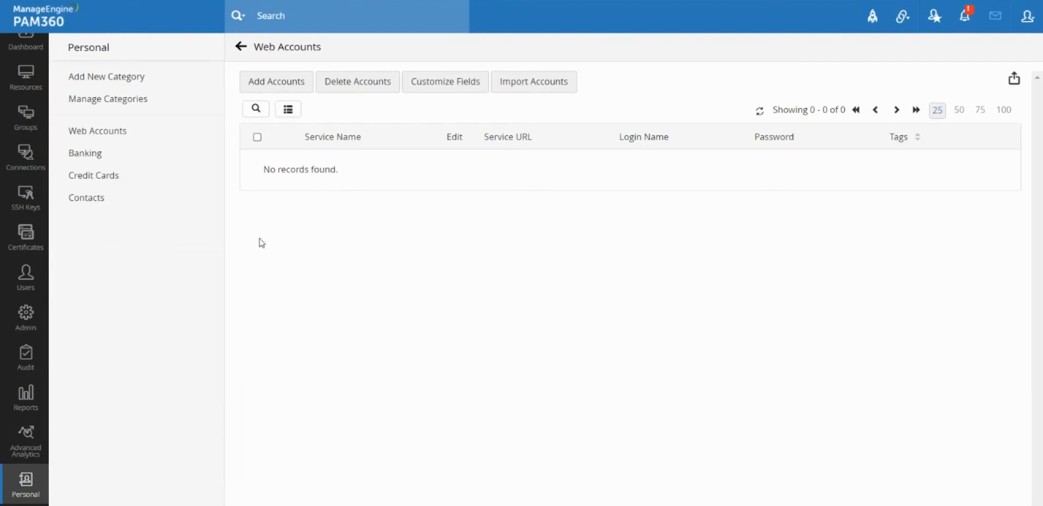
mouse_move(361, 256)
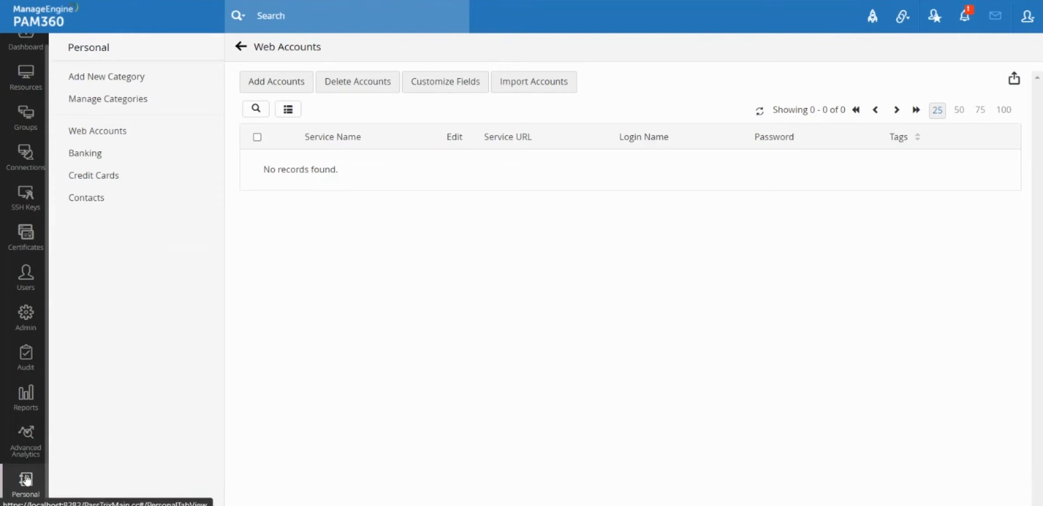
mouse_move(484, 340)
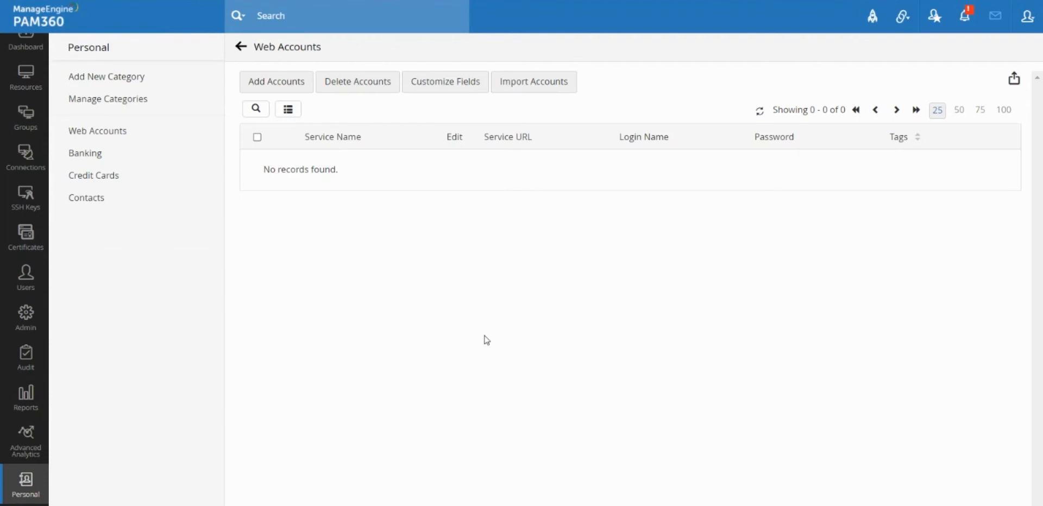
mouse_move(271, 285)
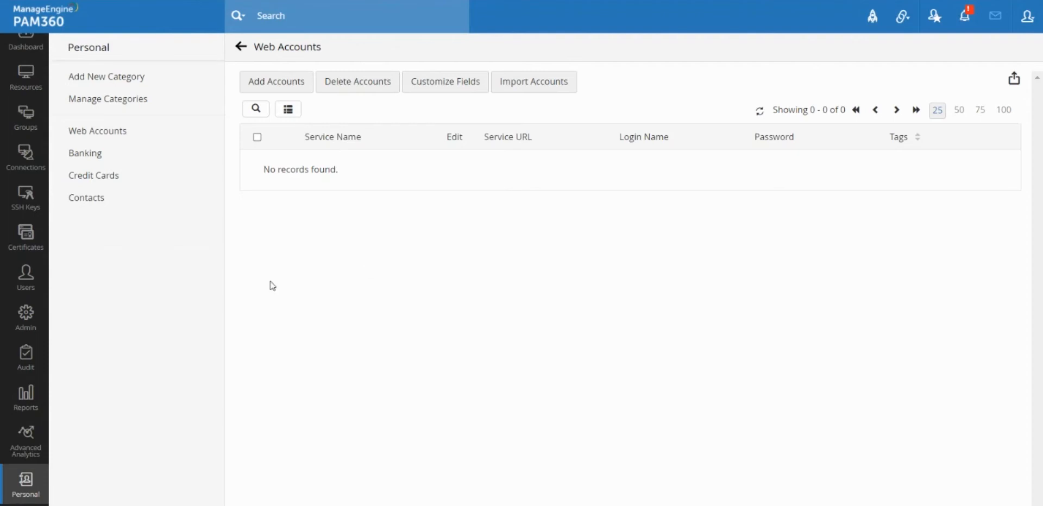
mouse_move(599, 294)
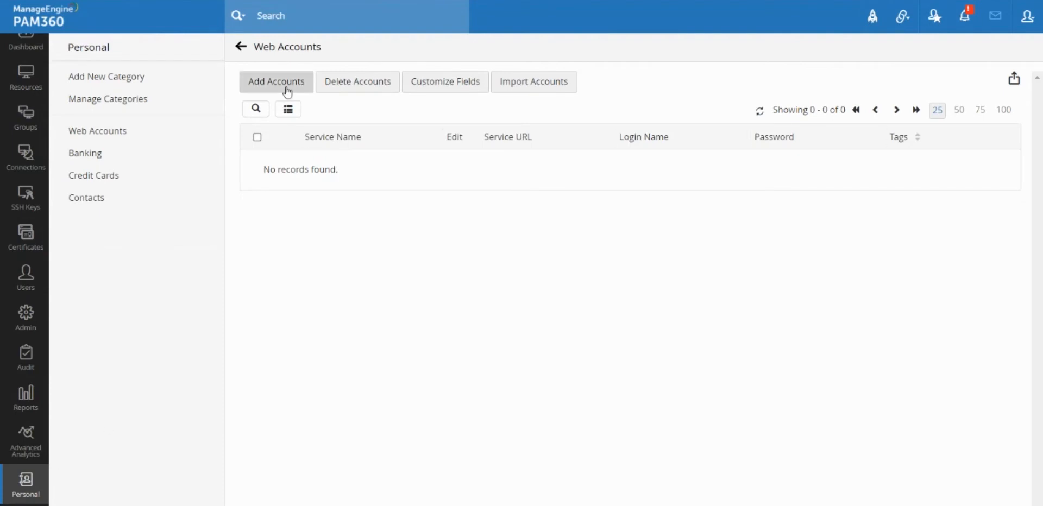
mouse_move(172, 140)
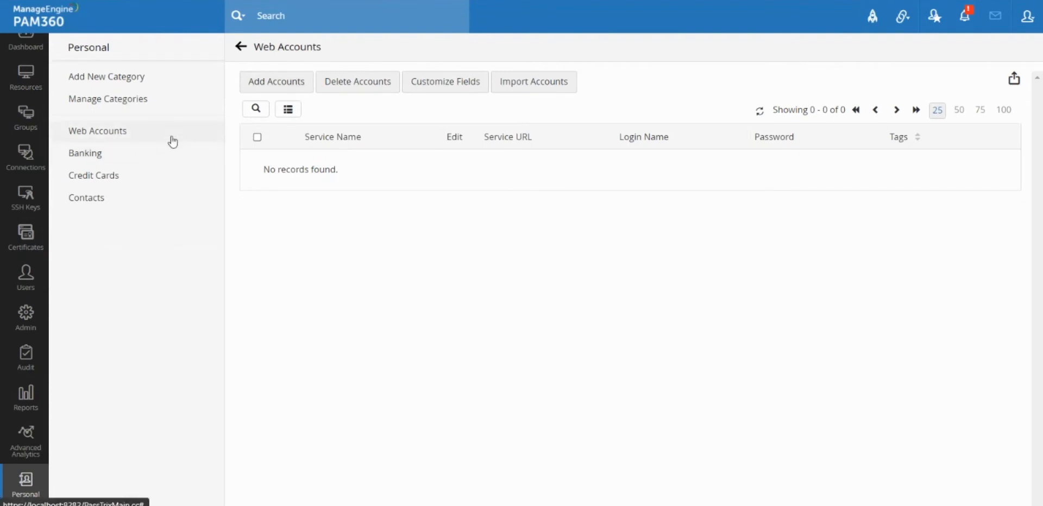
mouse_move(140, 135)
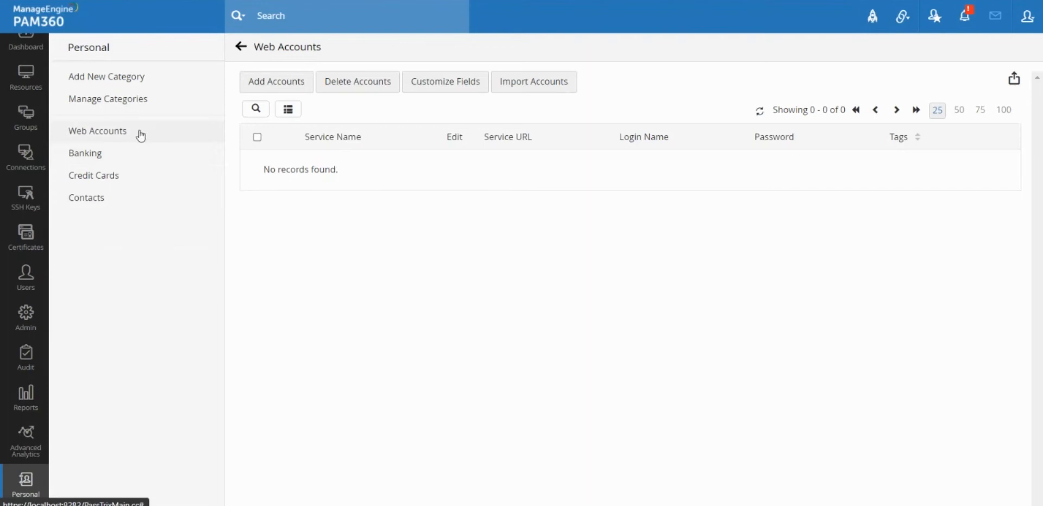
mouse_move(130, 153)
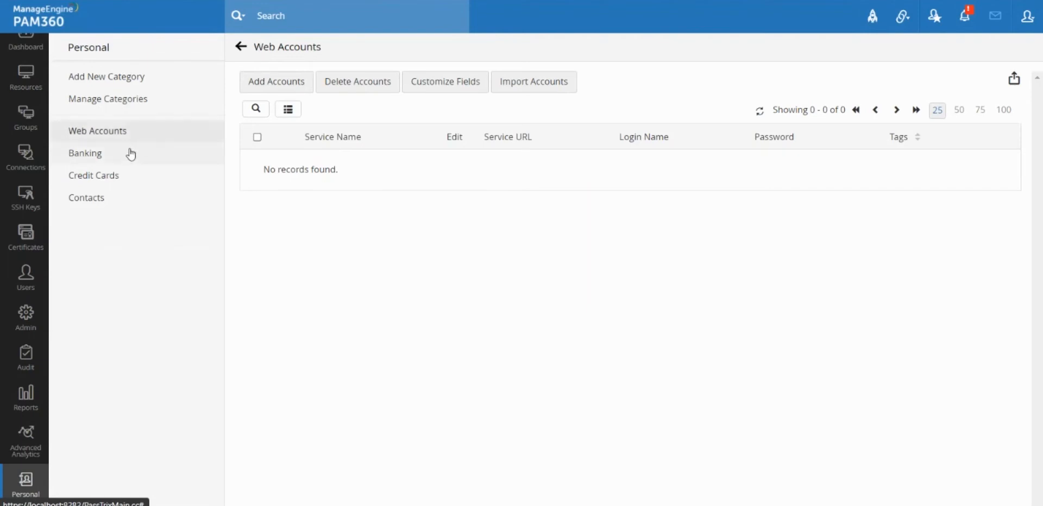
left_click(86, 198)
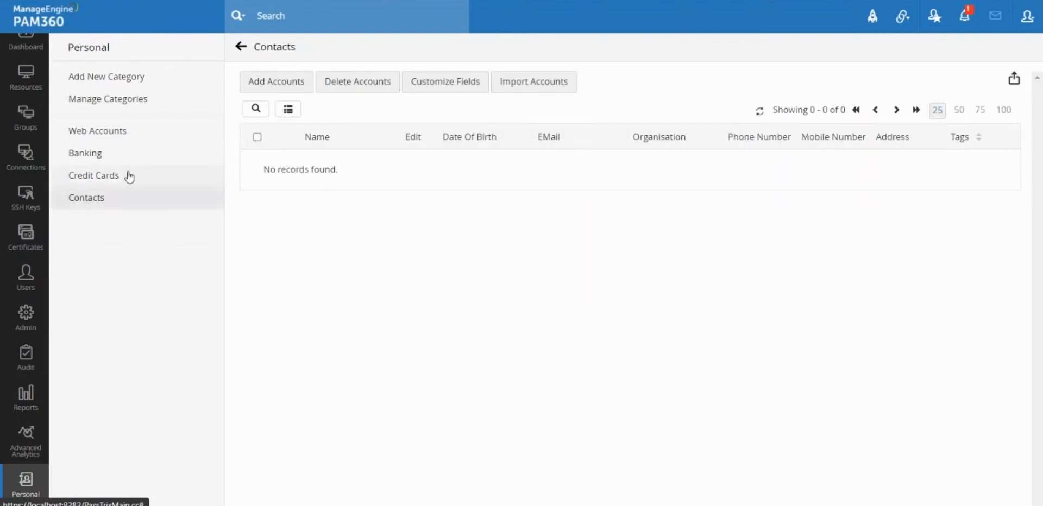
mouse_move(106, 76)
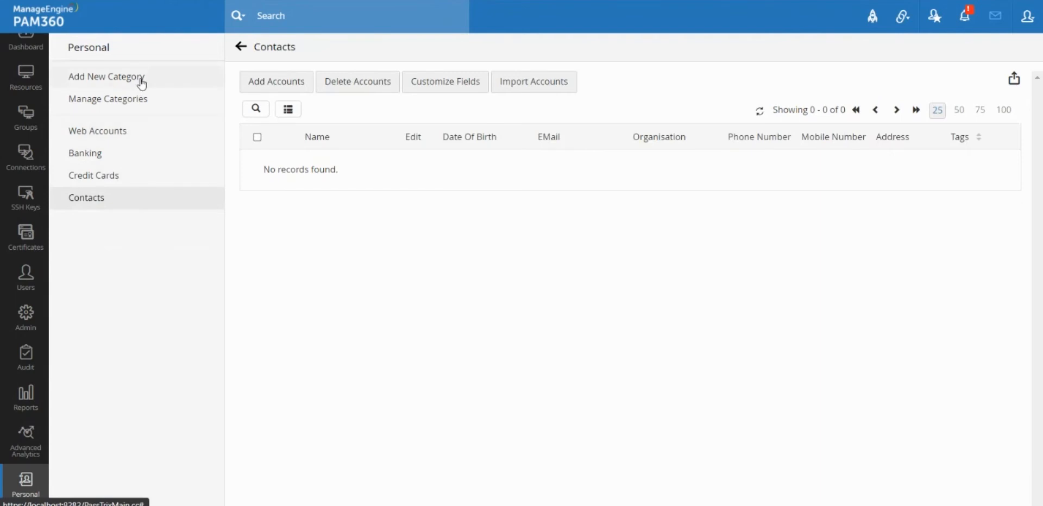
Step: Begin a new personal category named 'Important Dates', correcting the typed name along the way
left_click(105, 76)
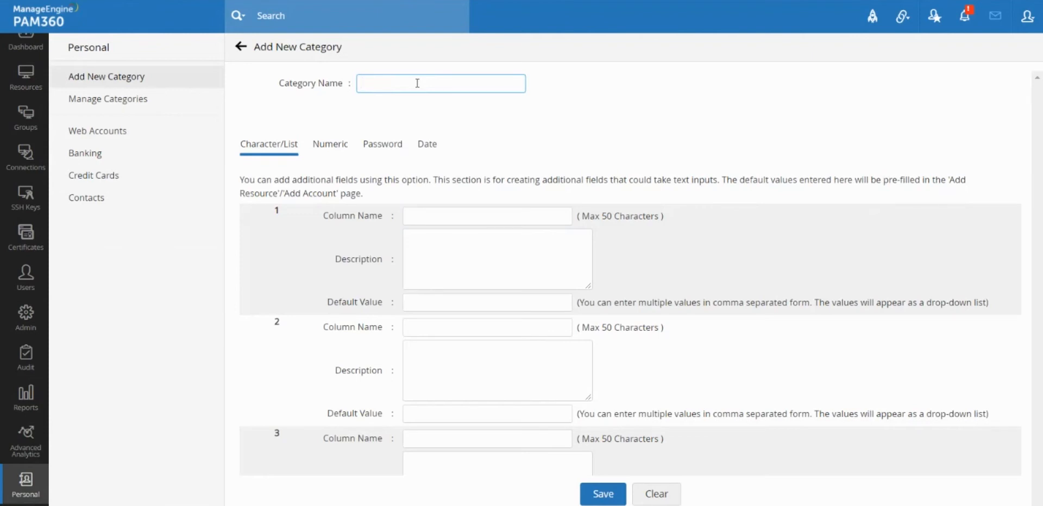
type("Da")
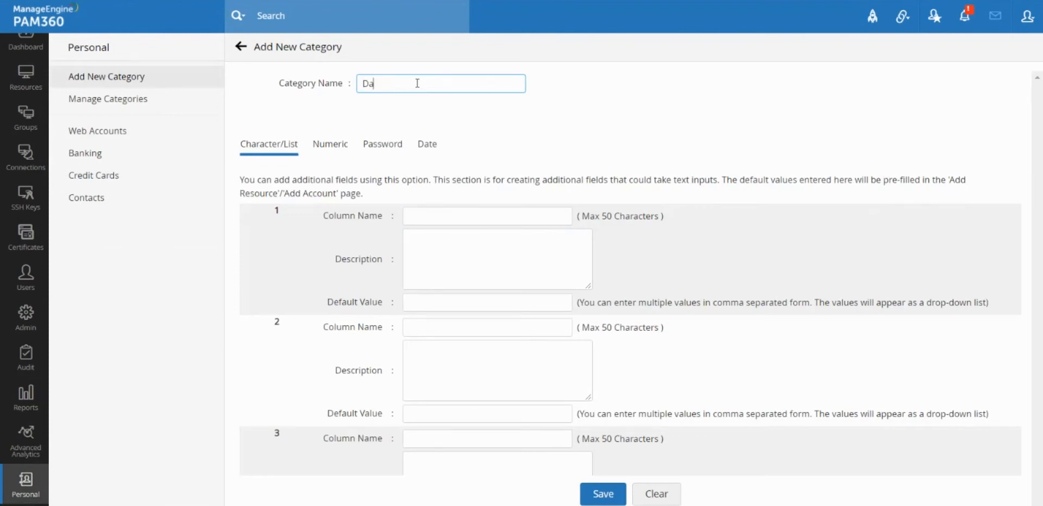
type("tes")
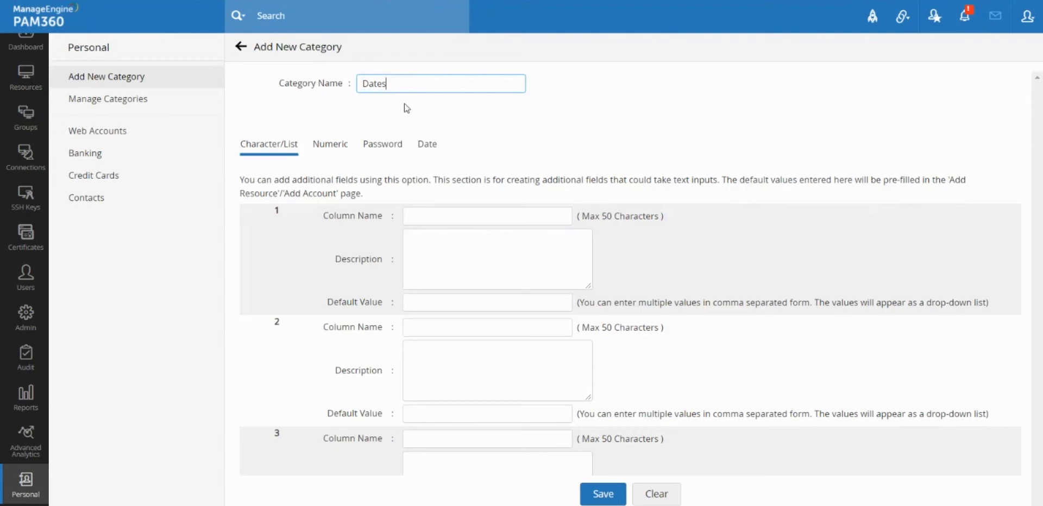
key("Backspace")
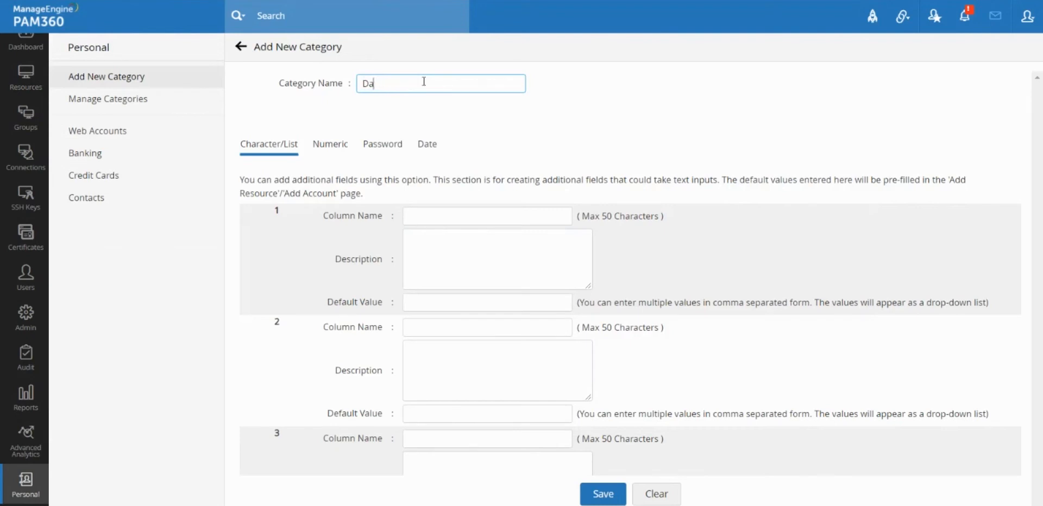
type("Importan")
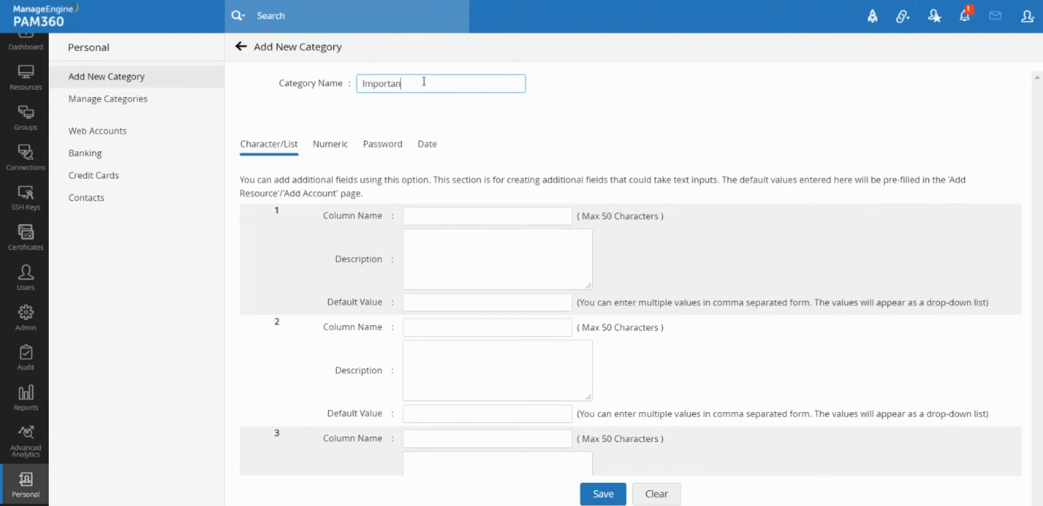
type("Dates")
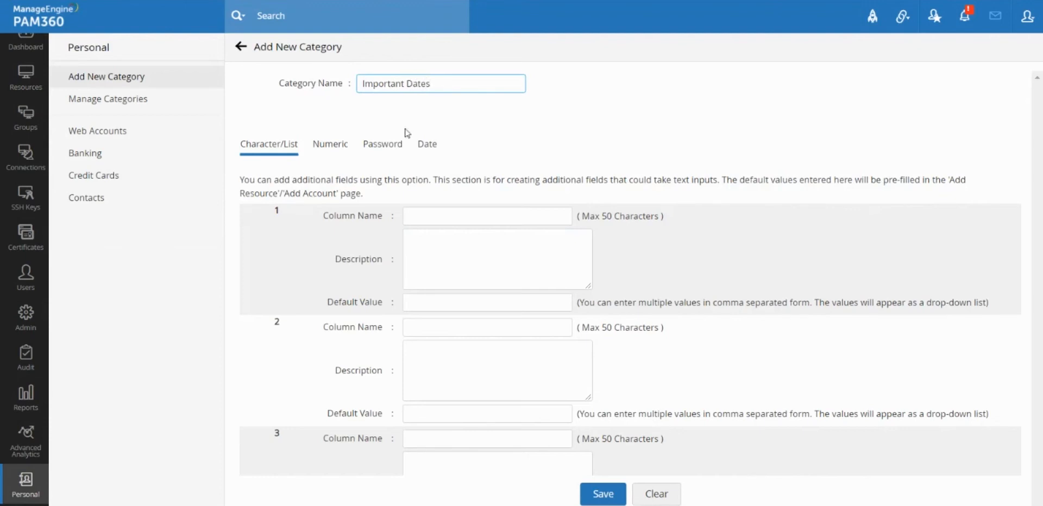
Step: Define a date field also named 'Important Dates' and save the category
left_click(426, 143)
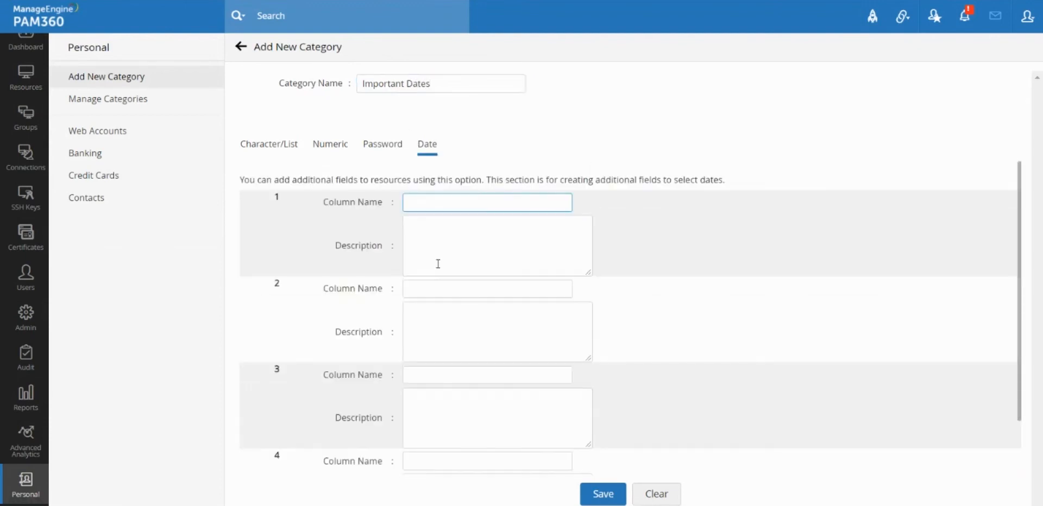
type("Import")
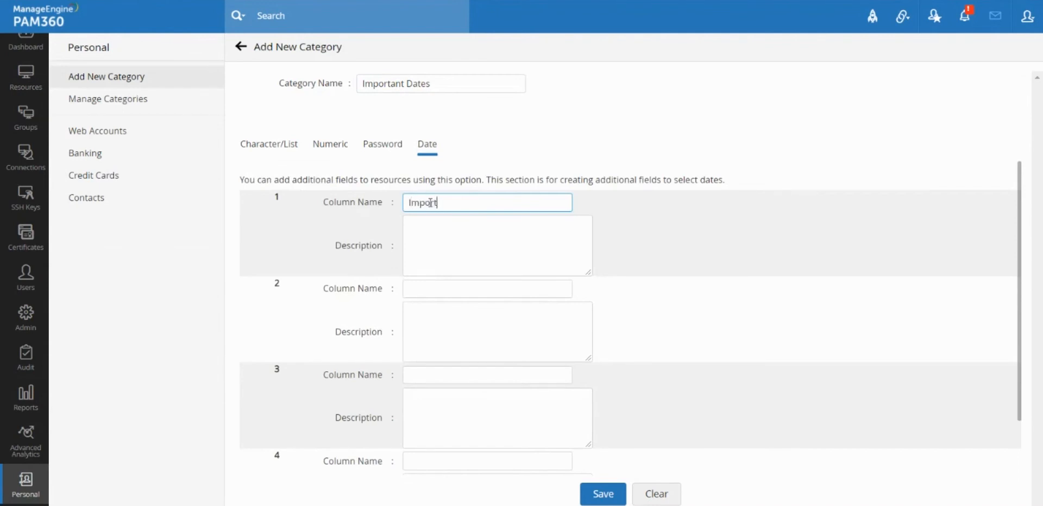
type("Important Dates")
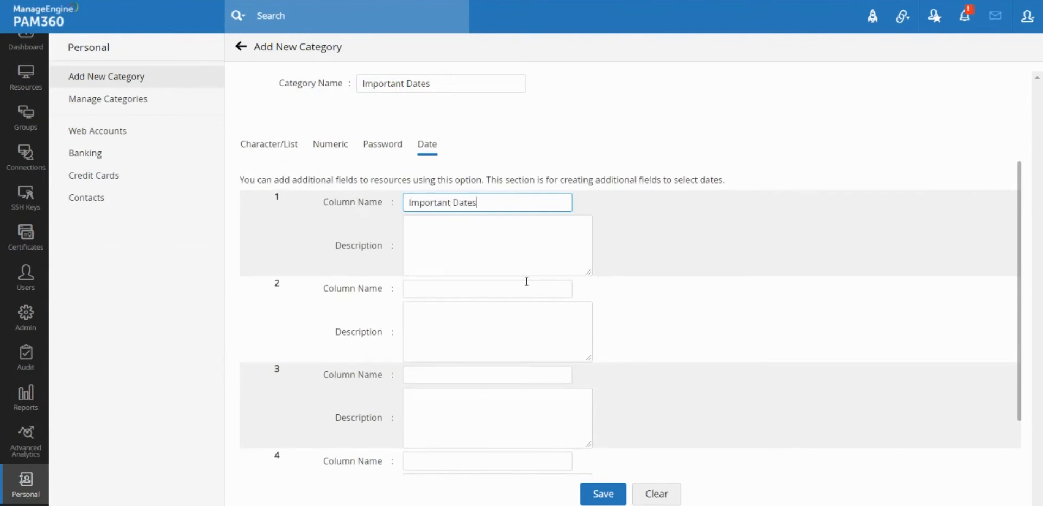
left_click(602, 493)
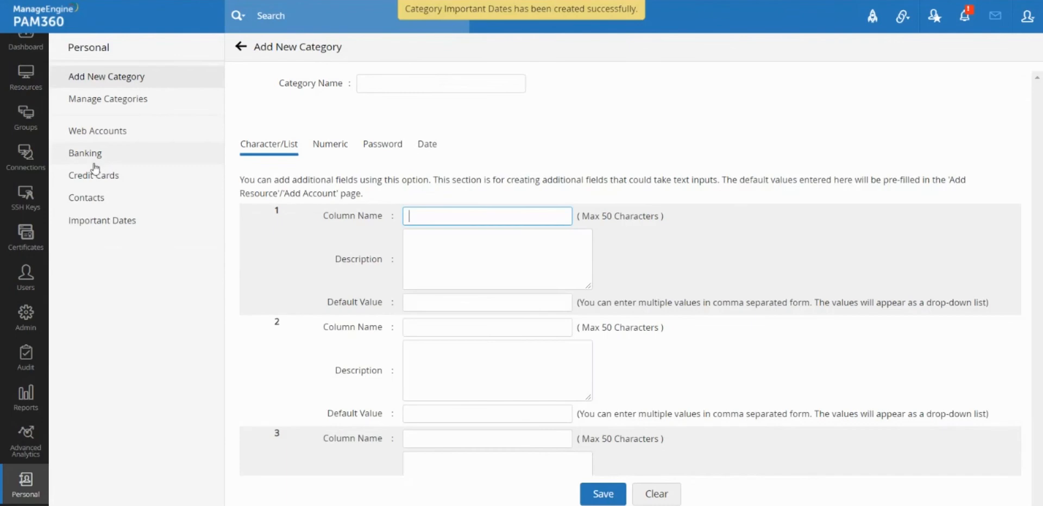
Step: Abandon an unsaved Web Accounts form and move to the Important Dates category
left_click(97, 131)
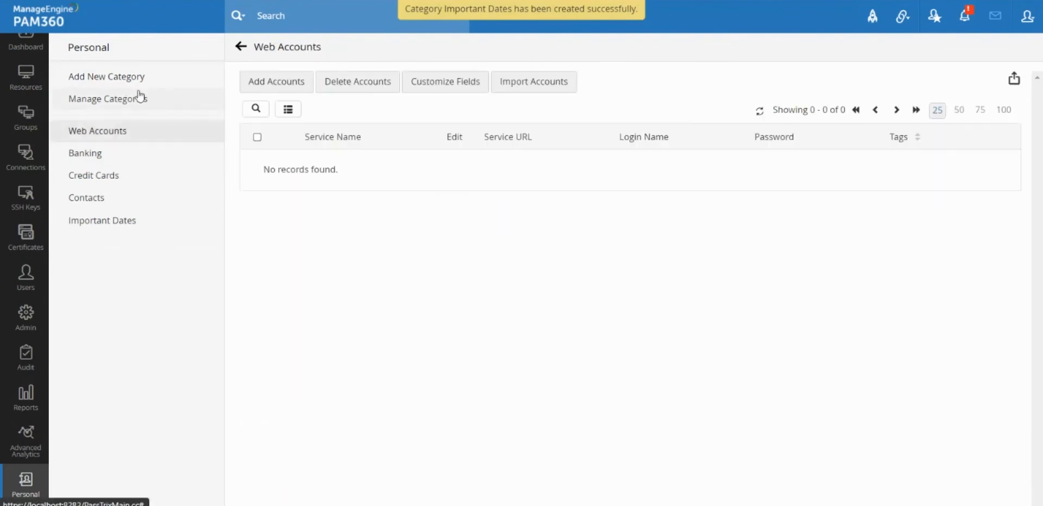
left_click(275, 82)
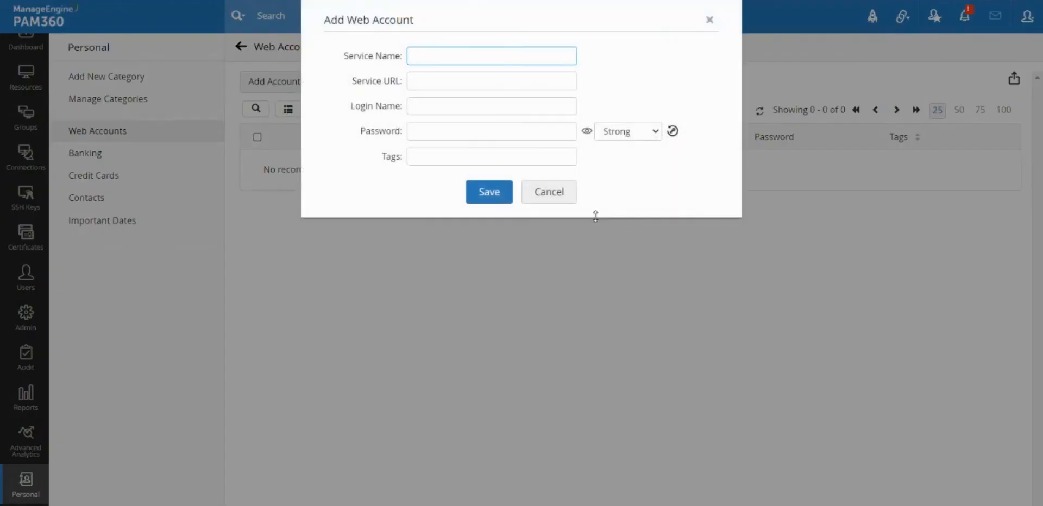
left_click(548, 192)
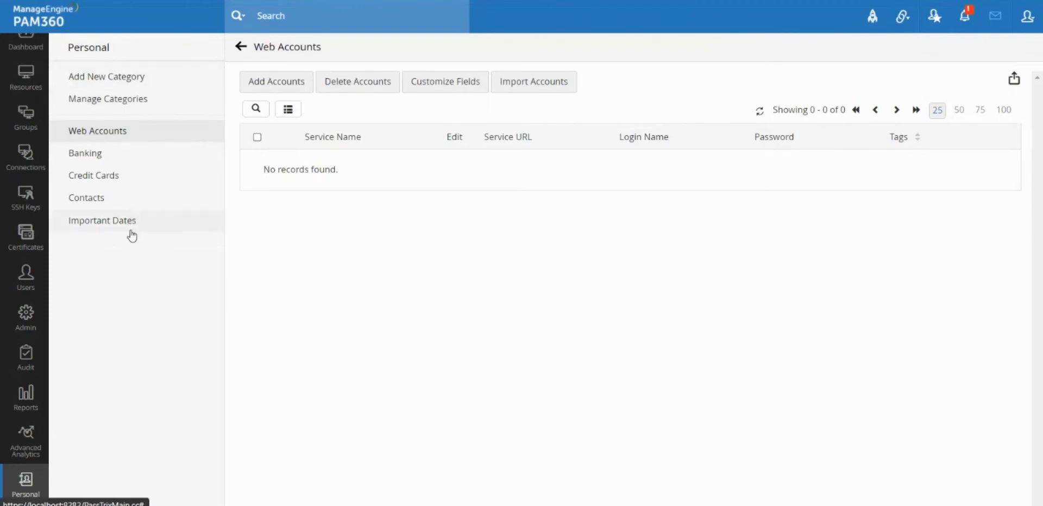
left_click(102, 221)
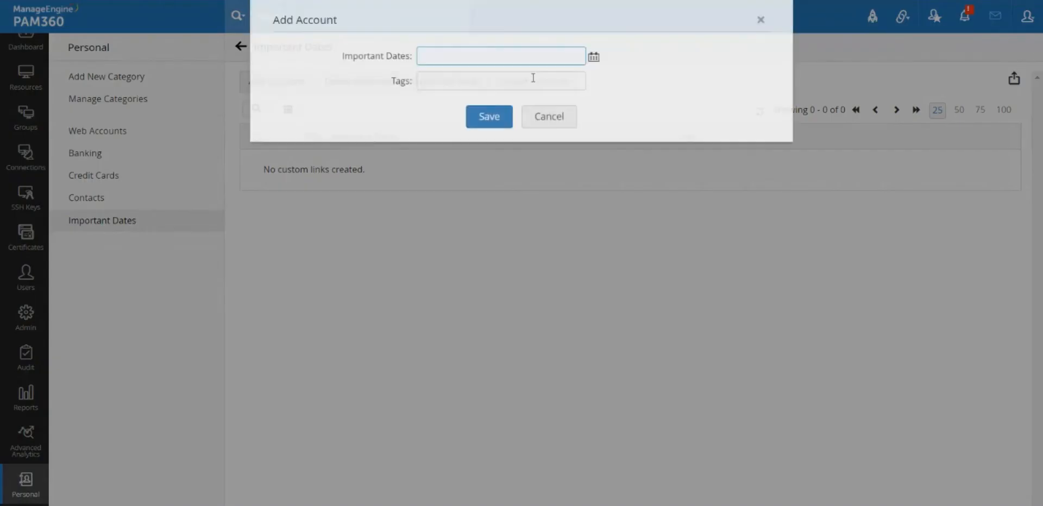
Step: Save an Important Dates entry dated 09/25/2021 with the tag 'Birthday'
left_click(593, 56)
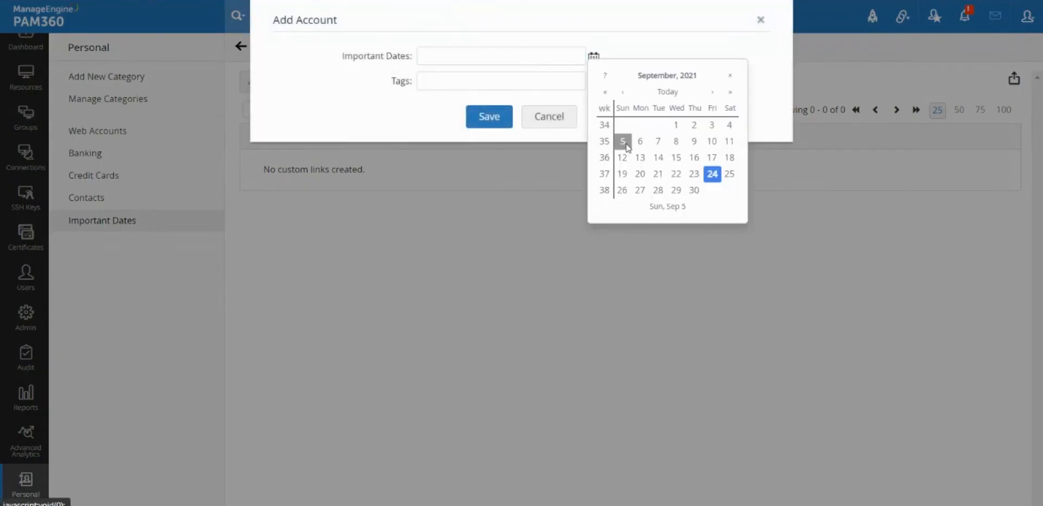
left_click(729, 174)
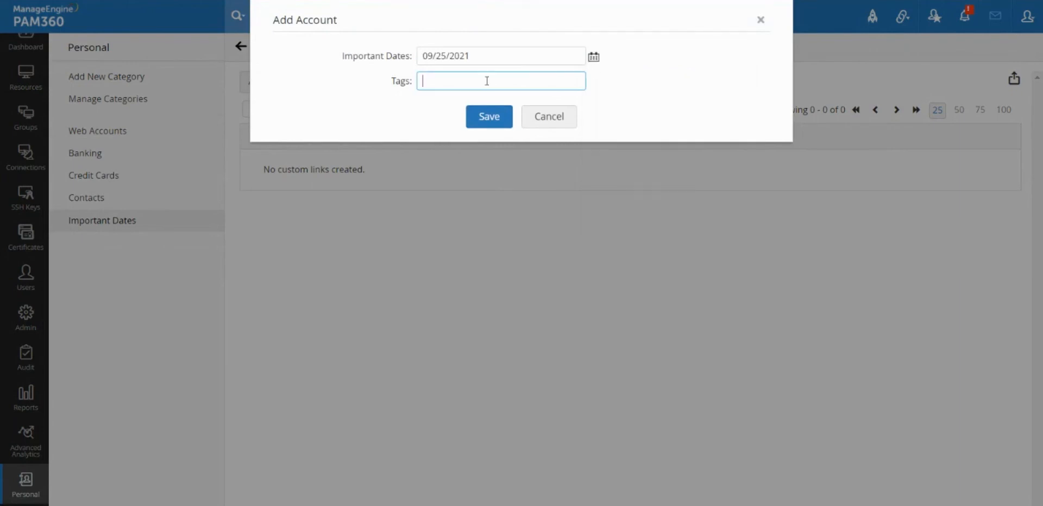
type("Birthday")
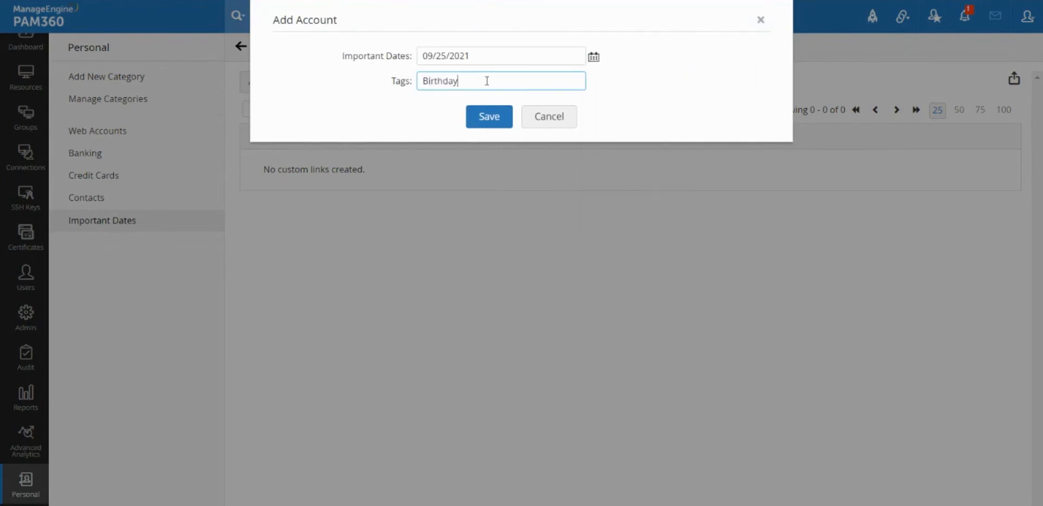
left_click(488, 116)
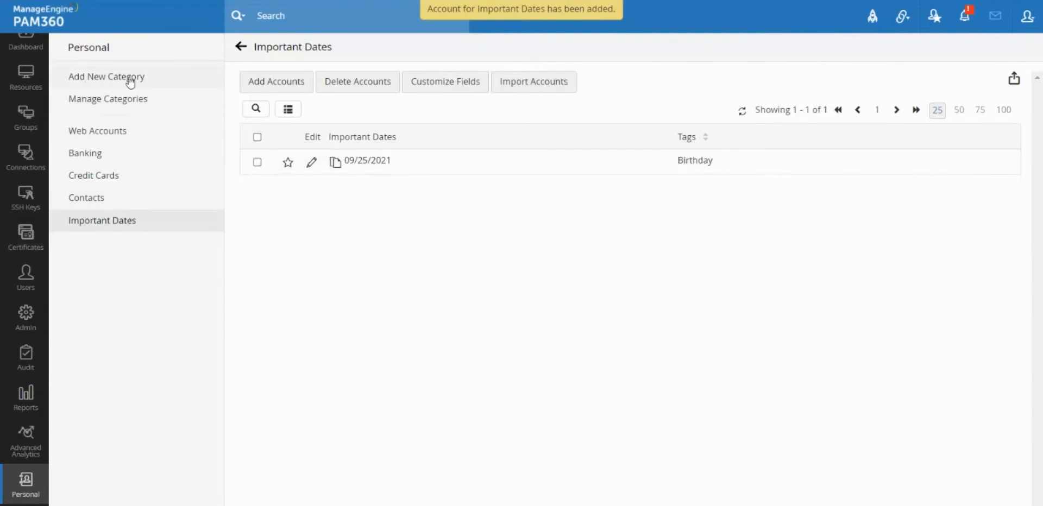
Step: Look over the Add New Category form and its password field options without creating one
left_click(106, 76)
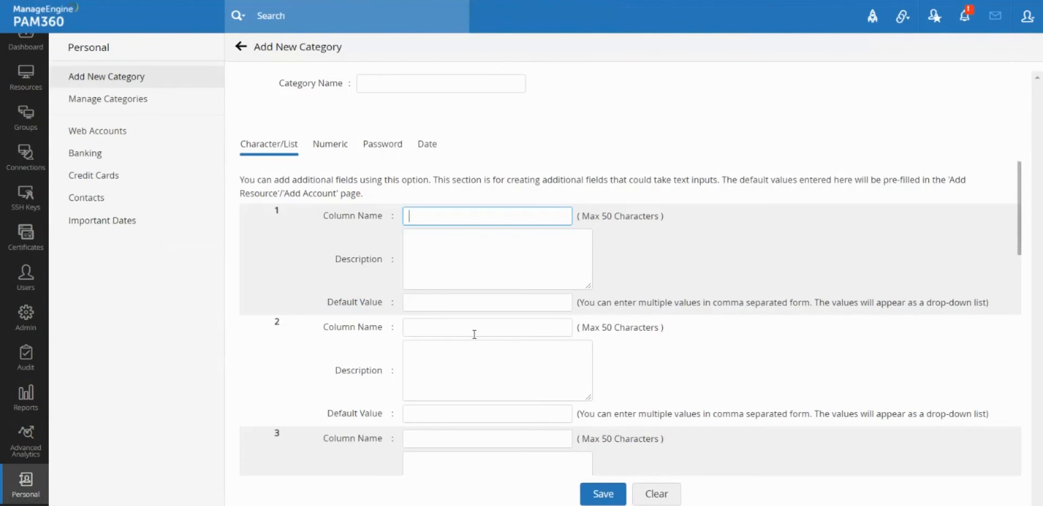
mouse_move(375, 167)
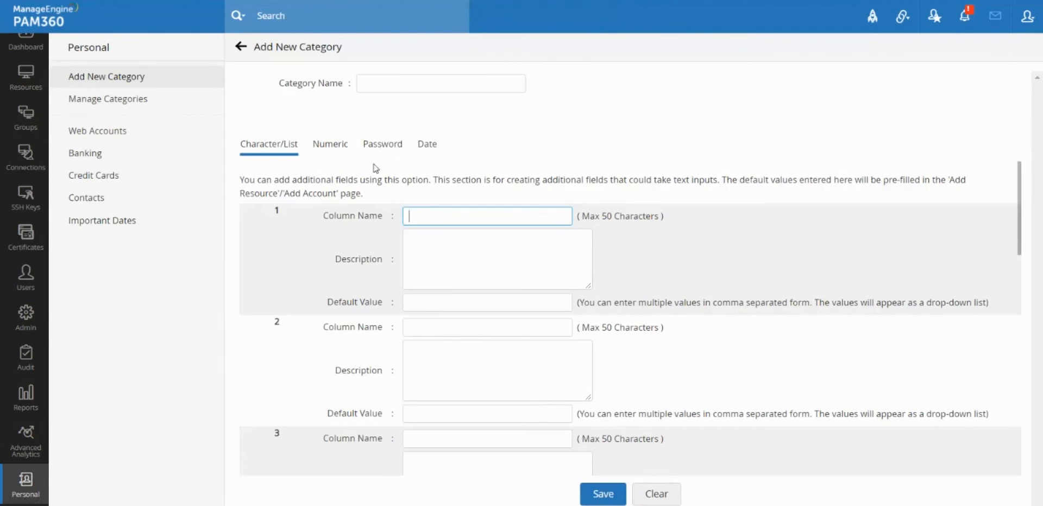
left_click(383, 143)
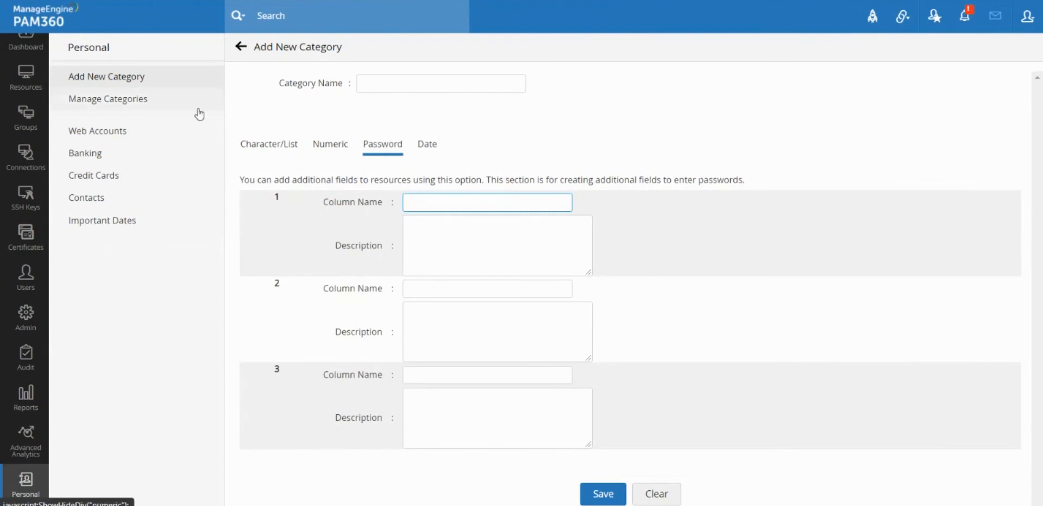
Step: List the five personal categories and dismiss the rename dialog for Important Dates unchanged
left_click(108, 99)
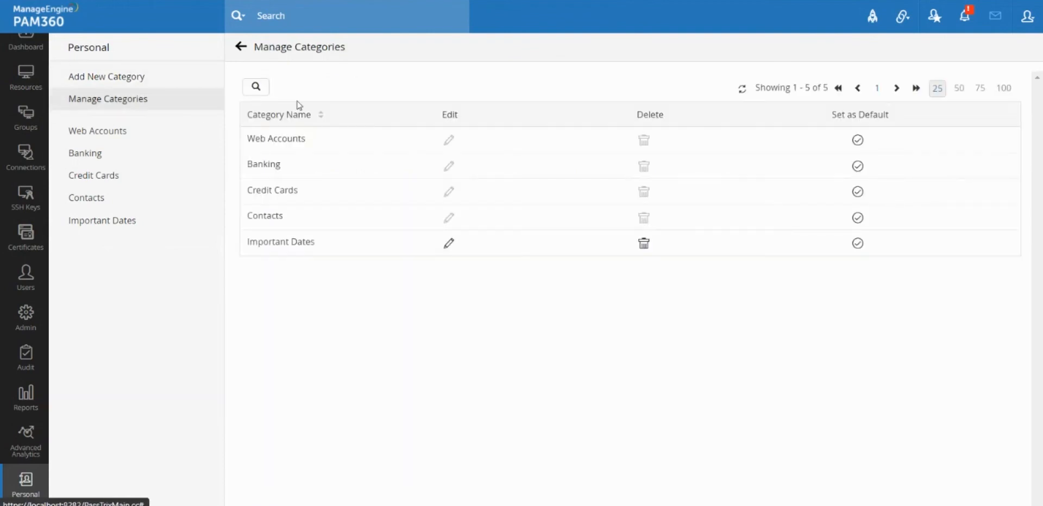
left_click(449, 243)
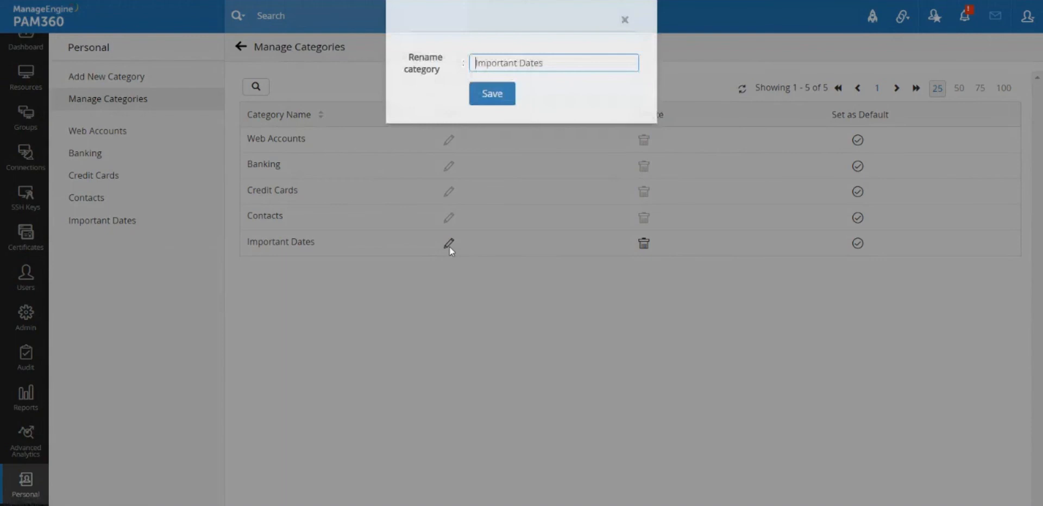
left_click(624, 20)
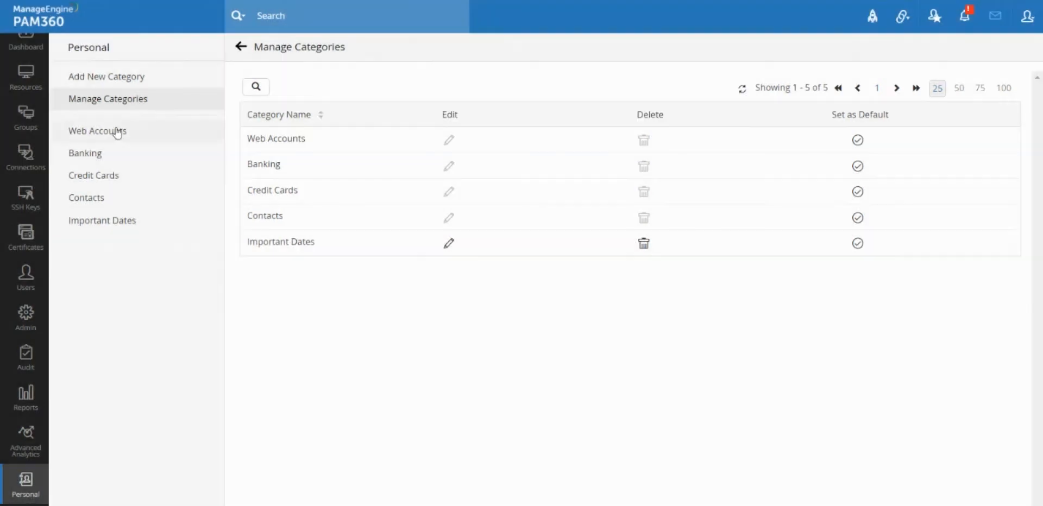
Step: Review the Import Passwords dialog for Web Accounts and cancel it without importing
left_click(97, 130)
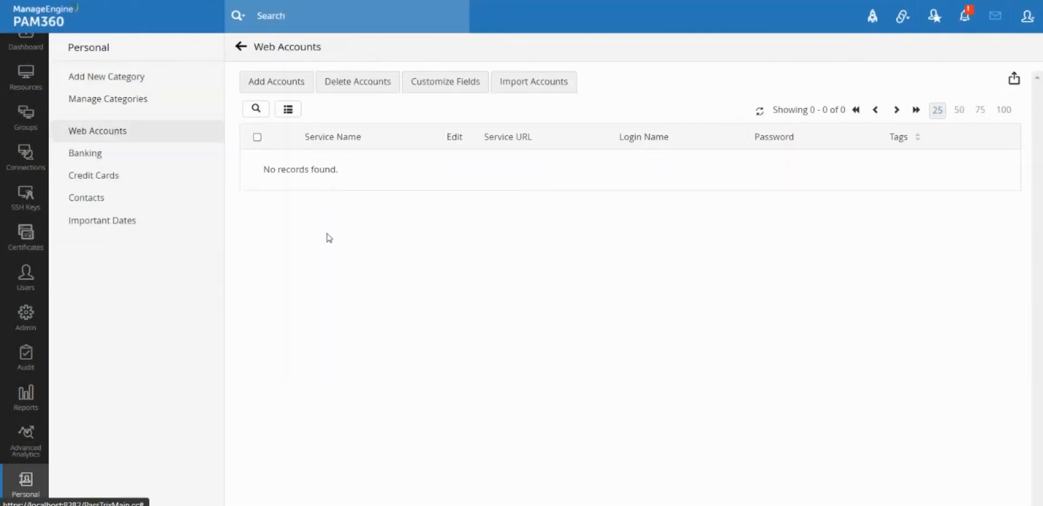
mouse_move(321, 235)
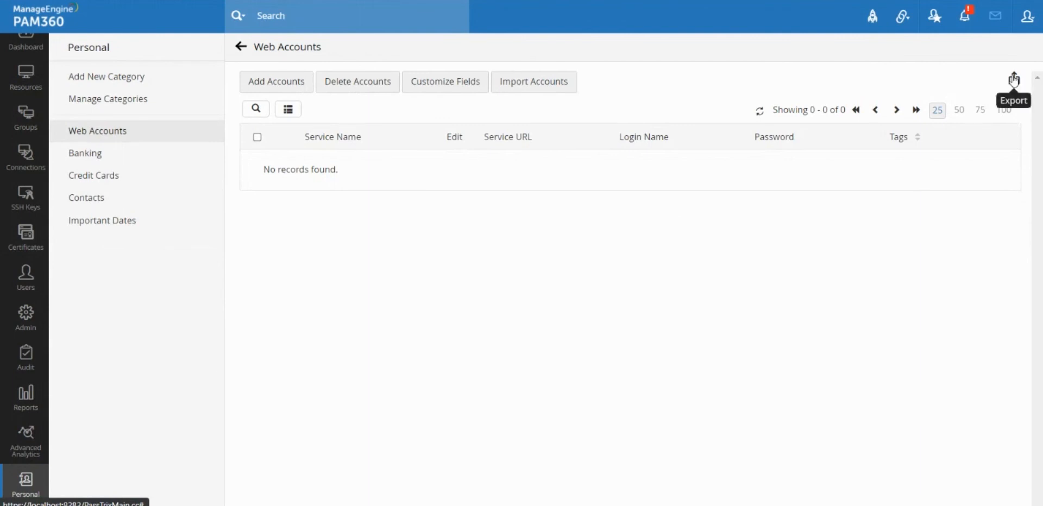
left_click(532, 82)
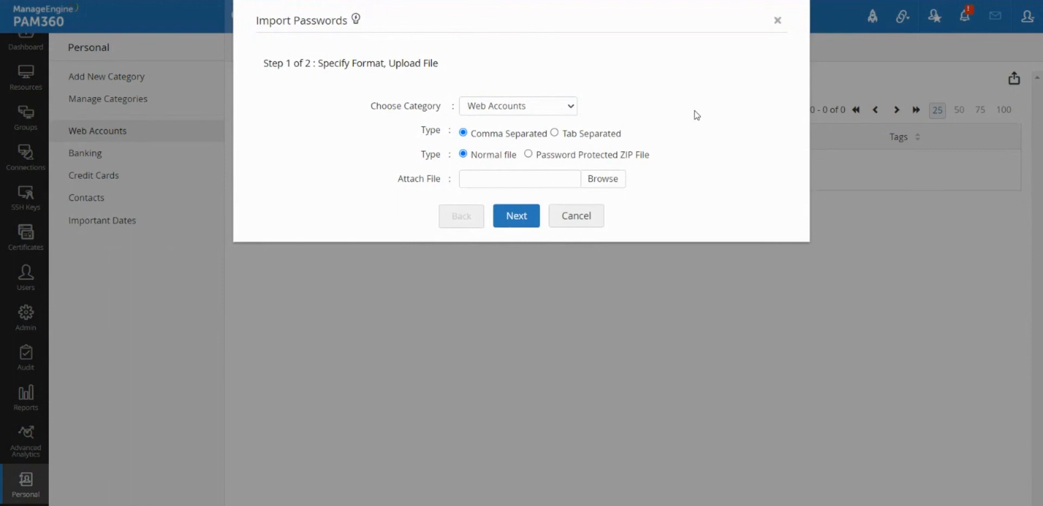
mouse_move(636, 231)
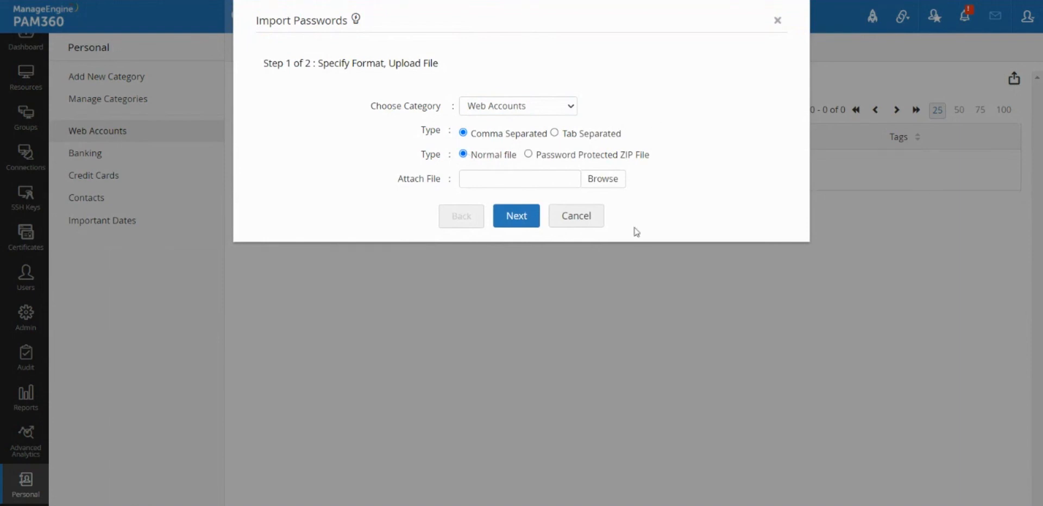
left_click(576, 215)
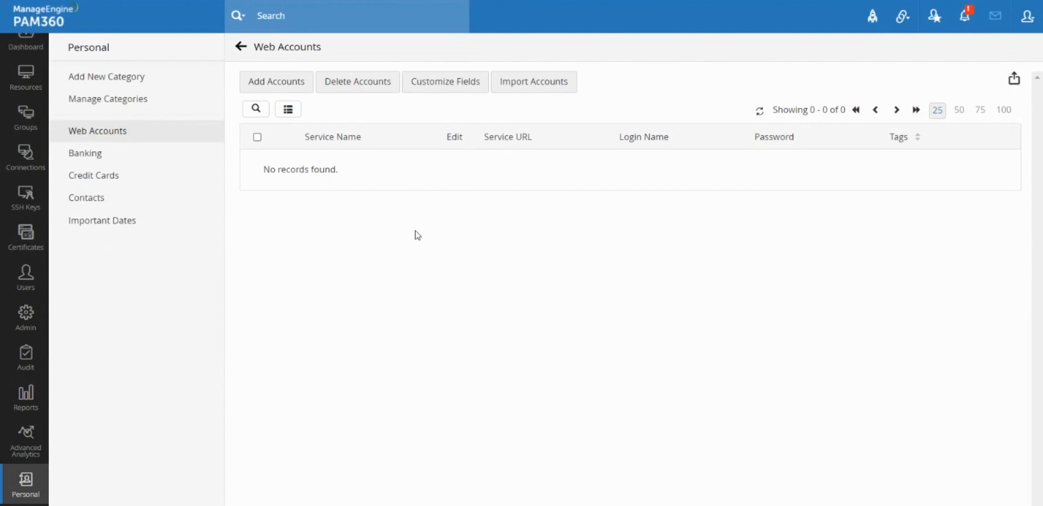
mouse_move(1014, 78)
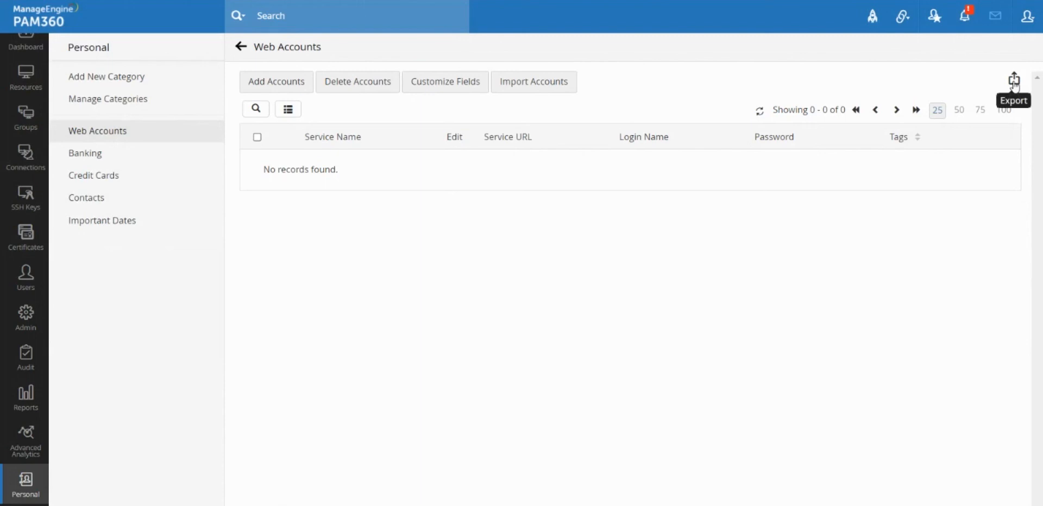
mouse_move(857, 162)
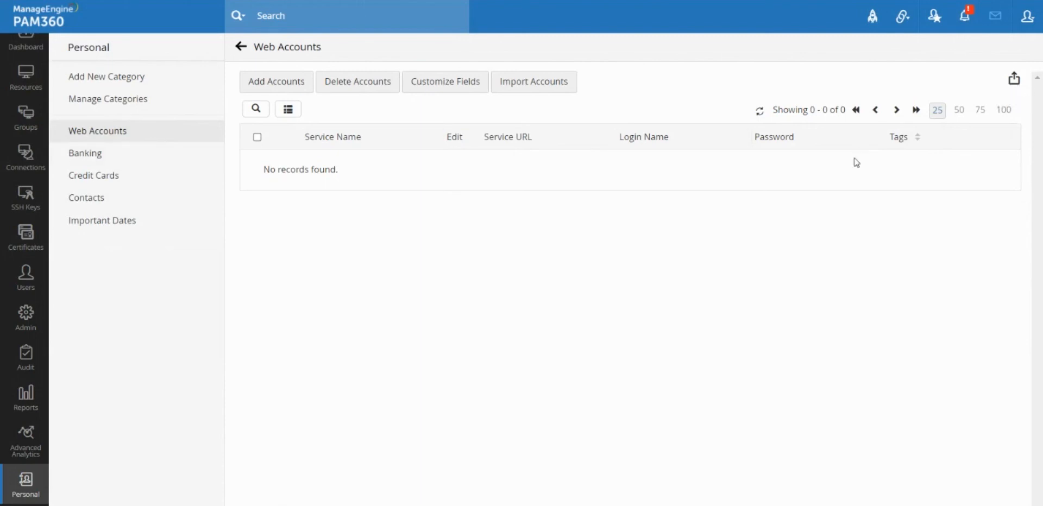
mouse_move(500, 361)
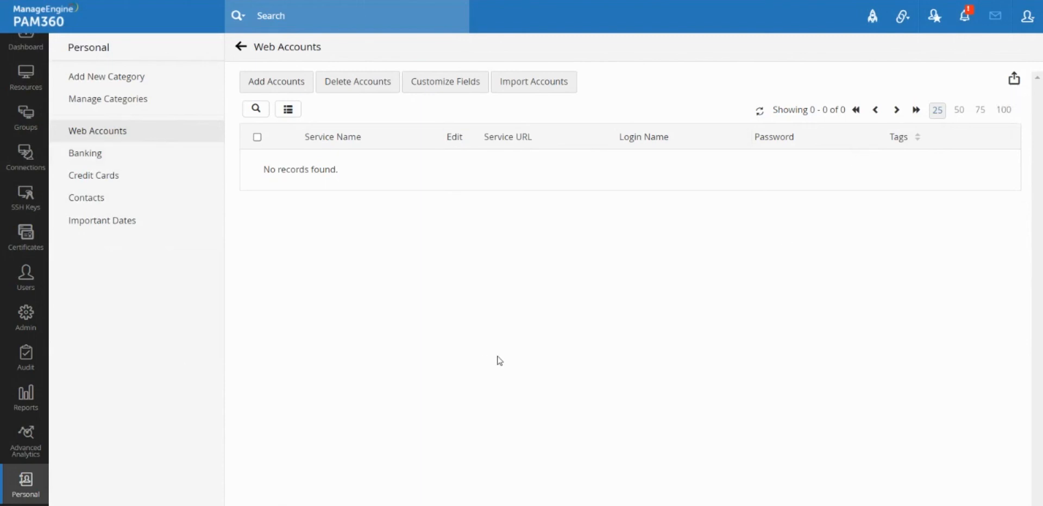
mouse_move(1014, 79)
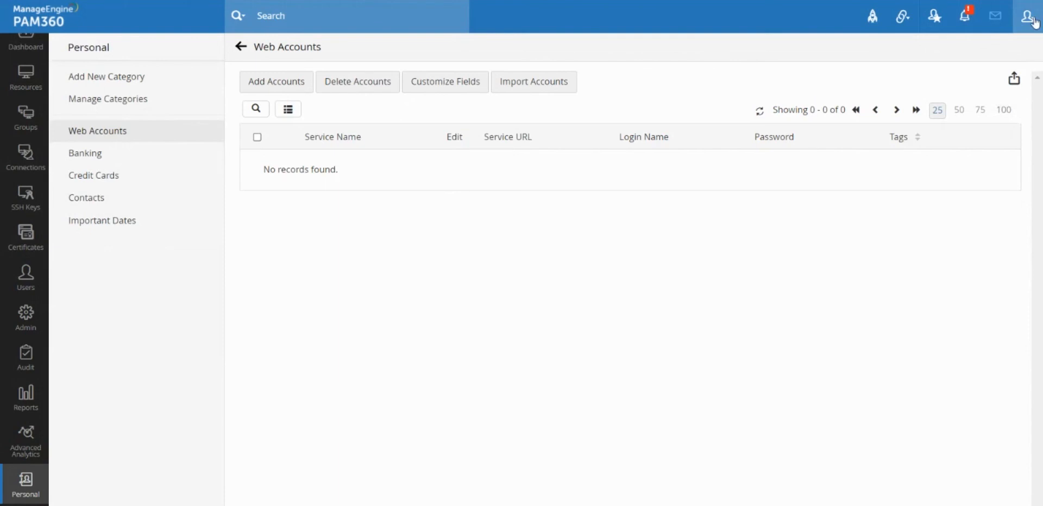
mouse_move(96, 439)
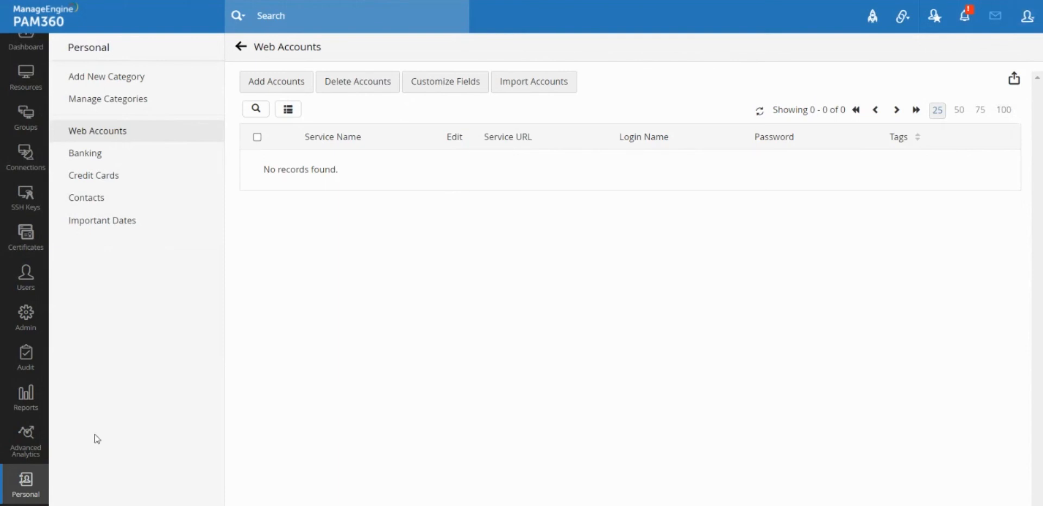
mouse_move(25, 313)
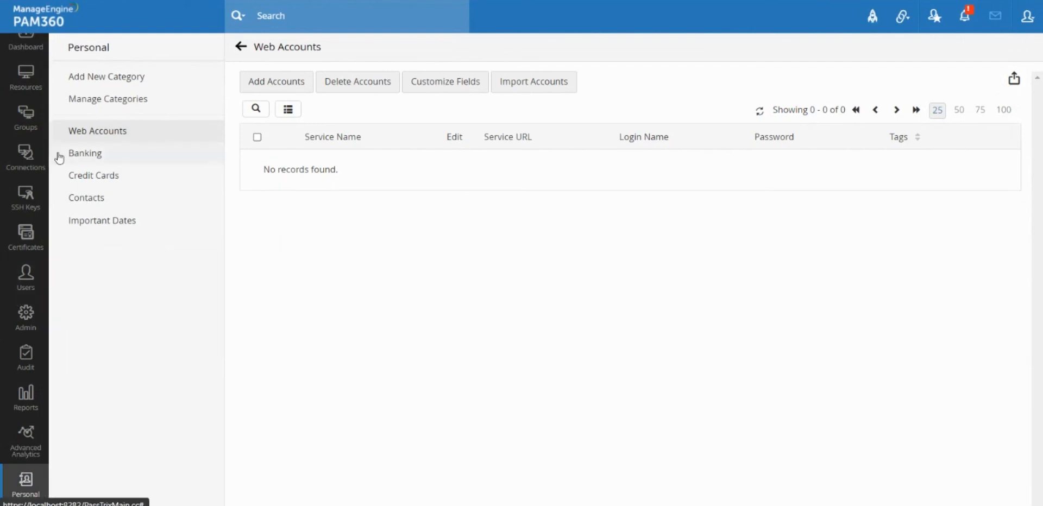
mouse_move(224, 221)
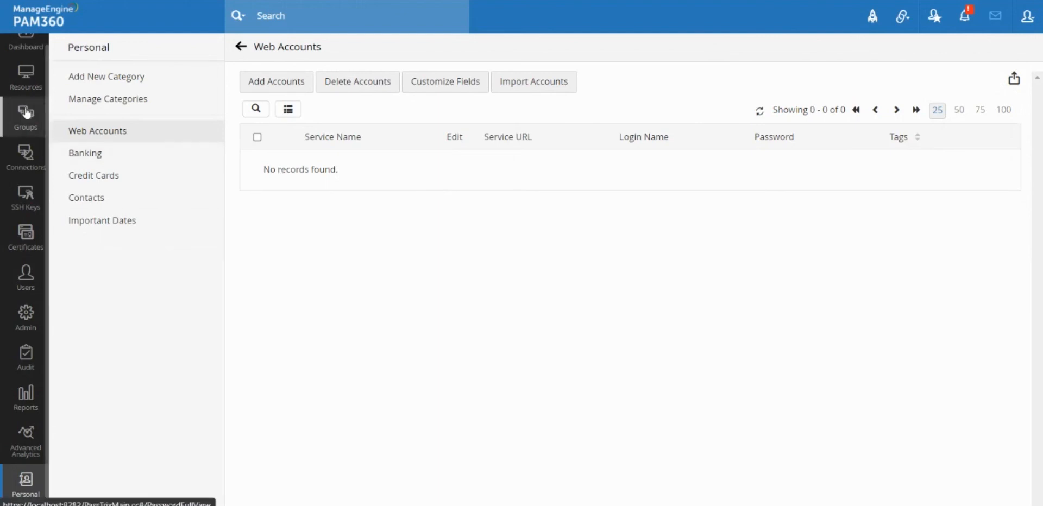
mouse_move(303, 383)
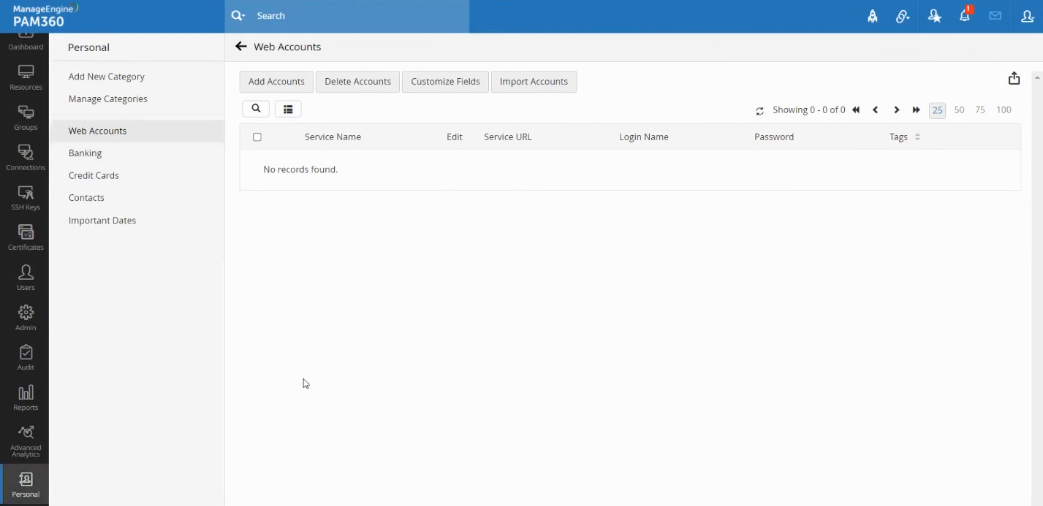